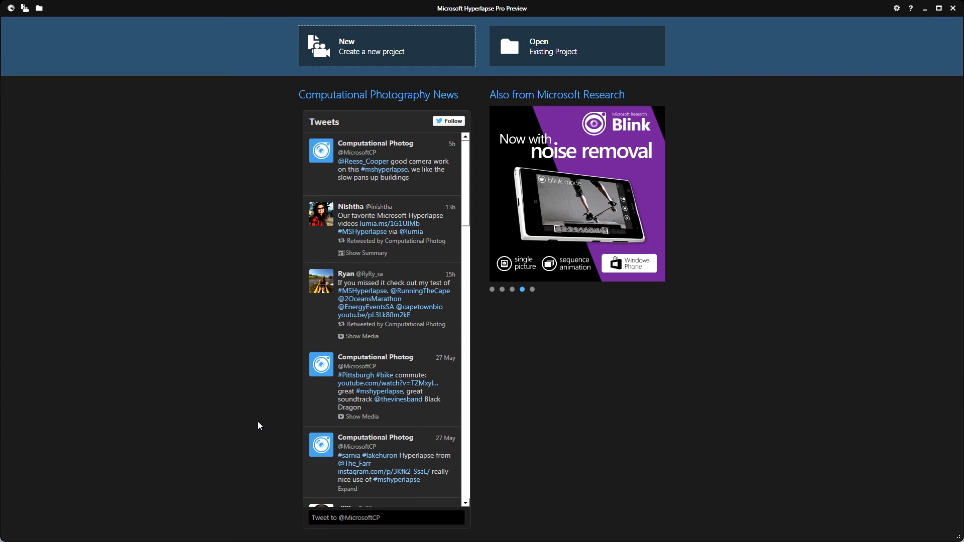
mouse_move(396, 51)
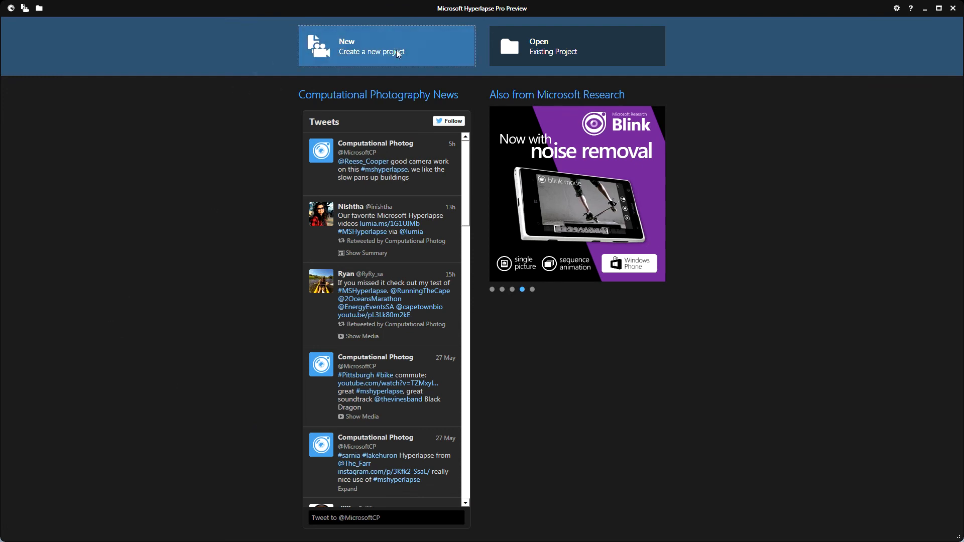
Start a new project and import the GoPro clip GOPR0230.MP4
click(385, 46)
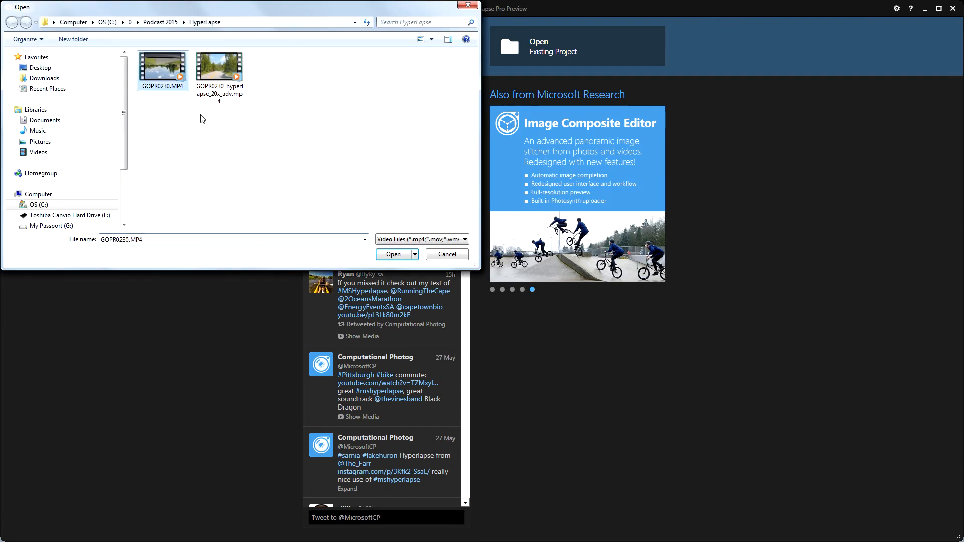
click(393, 254)
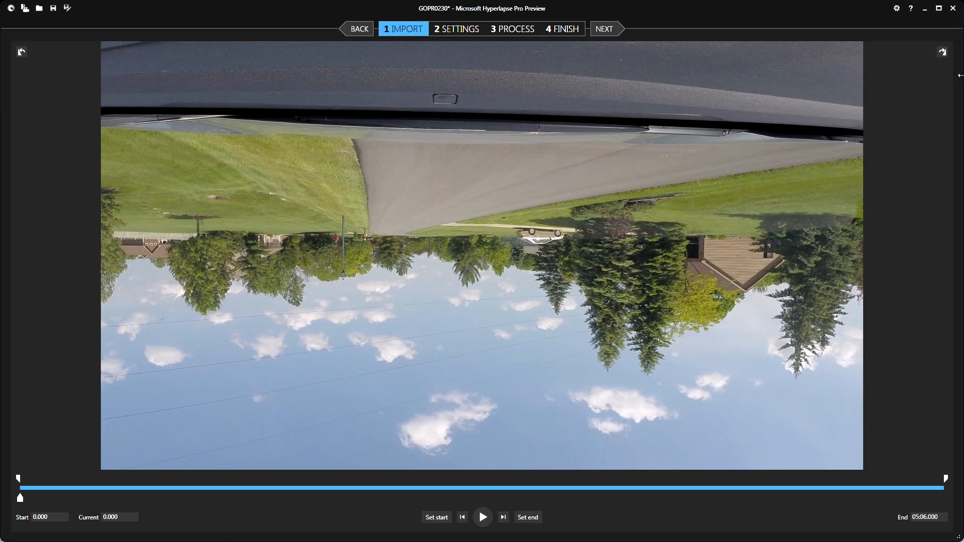
Rotate the clip twice so it sits upright and set the trim end at 05:03.500
click(940, 51)
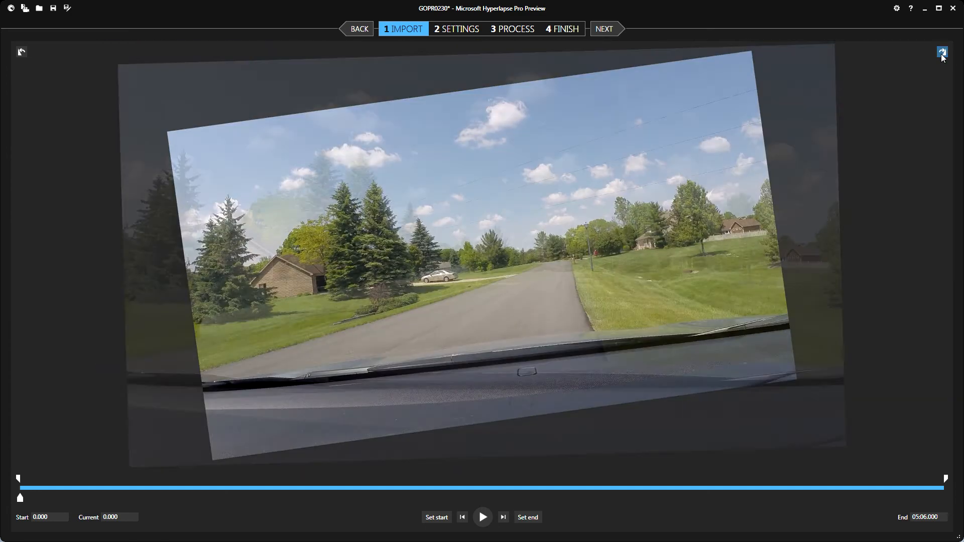
click(941, 52)
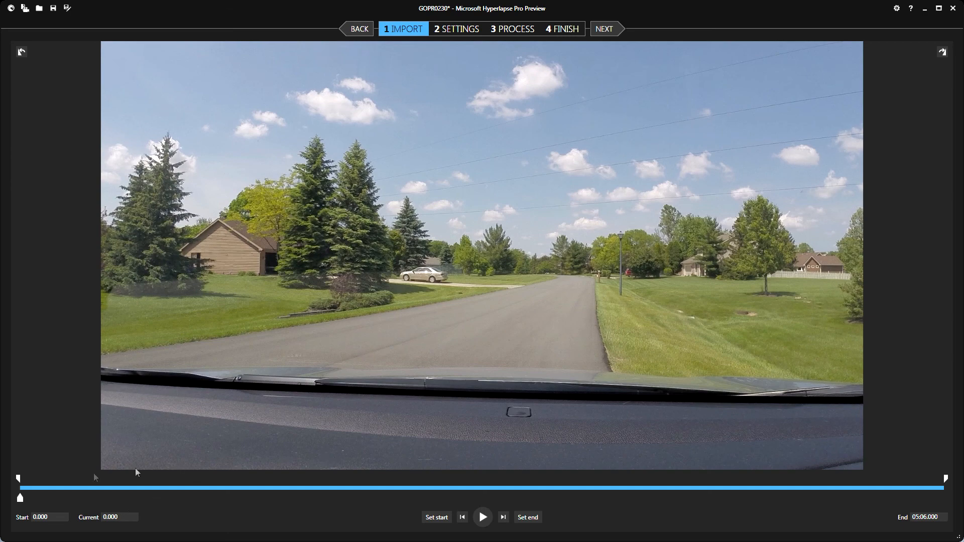
mouse_move(20, 500)
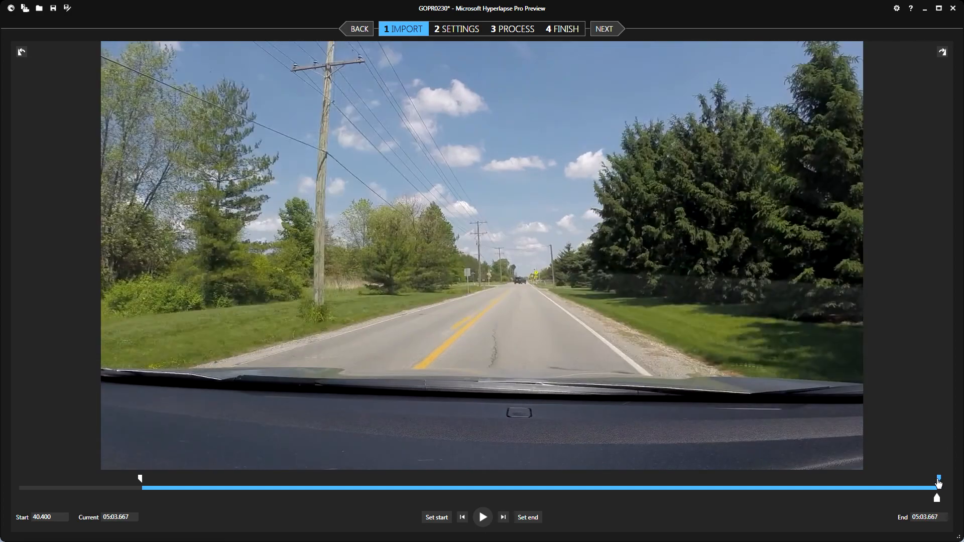
click(527, 517)
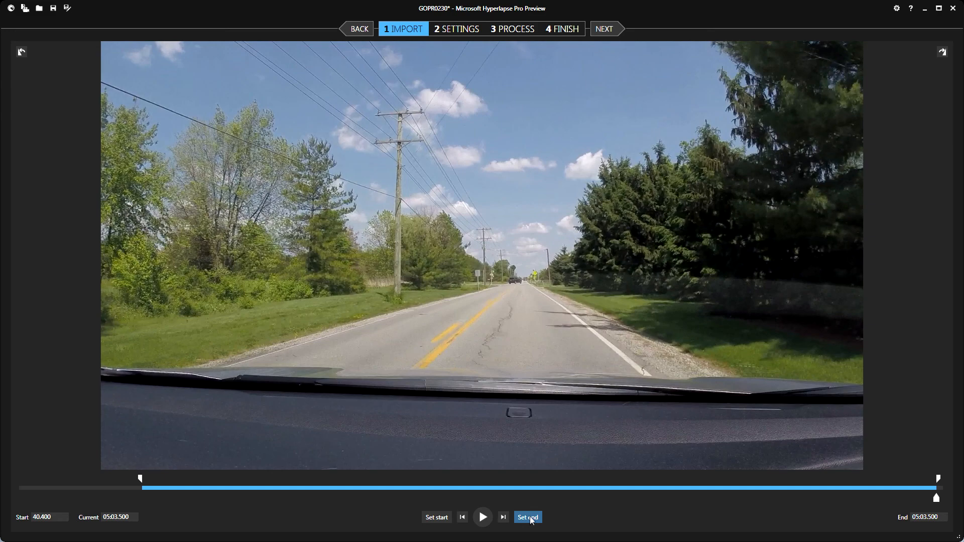
mouse_move(603, 28)
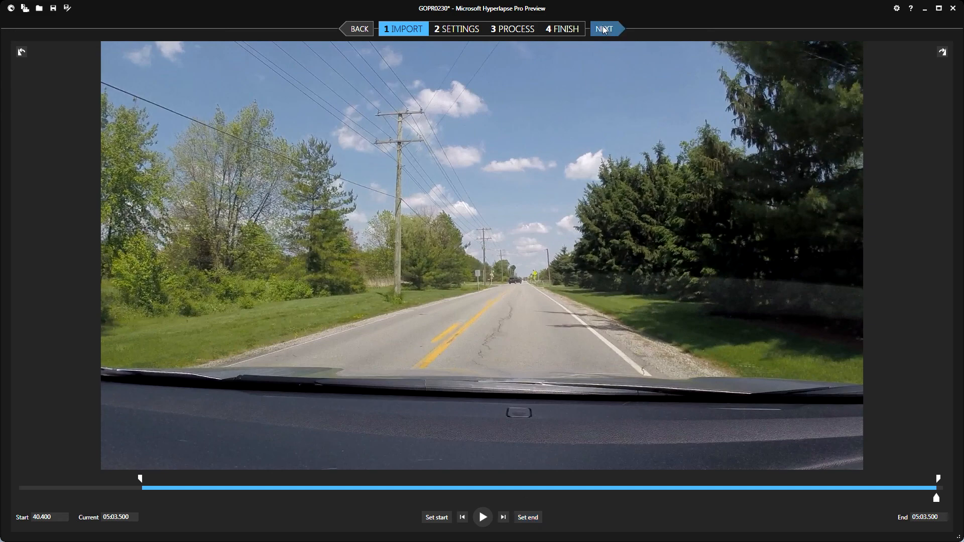
Advance to the Settings step where the speed-up factor is raised to 19x
click(603, 28)
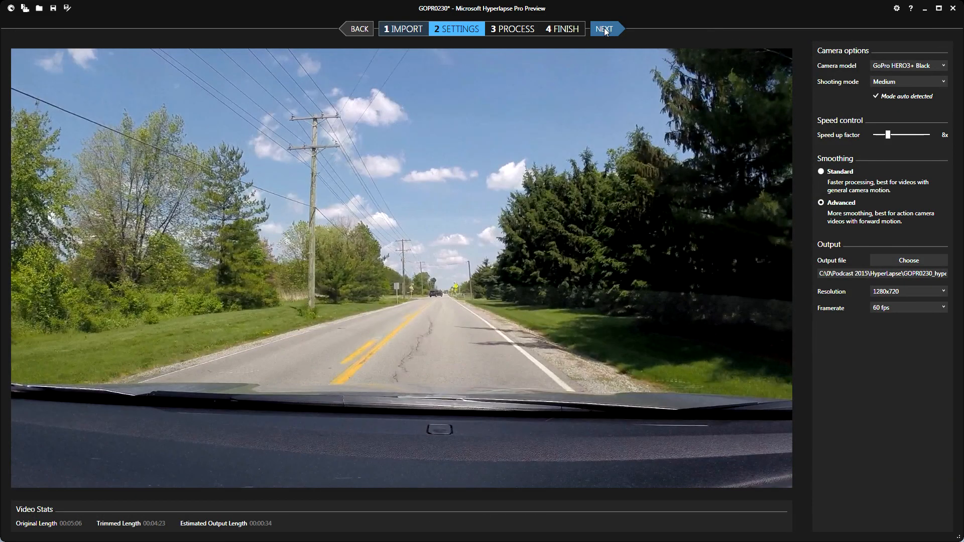
mouse_move(847, 97)
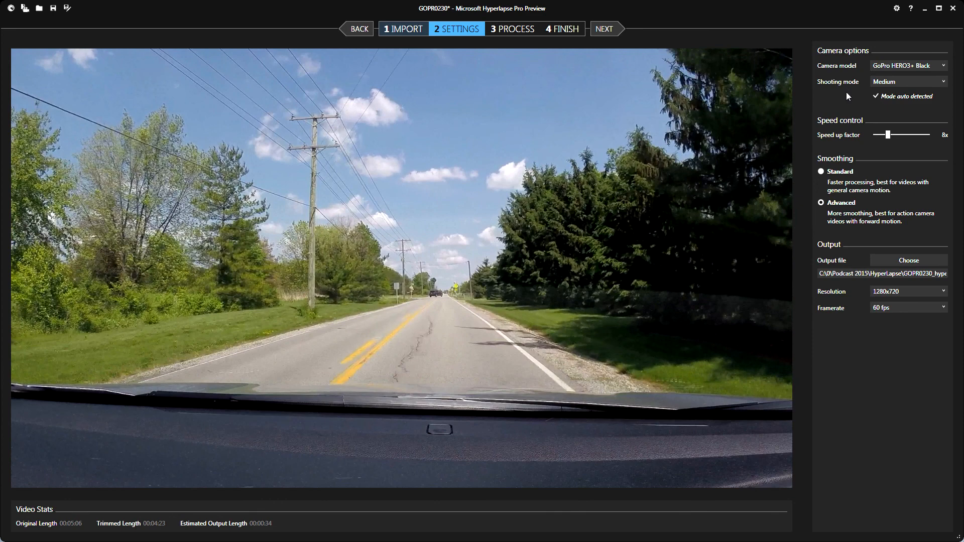
mouse_move(847, 73)
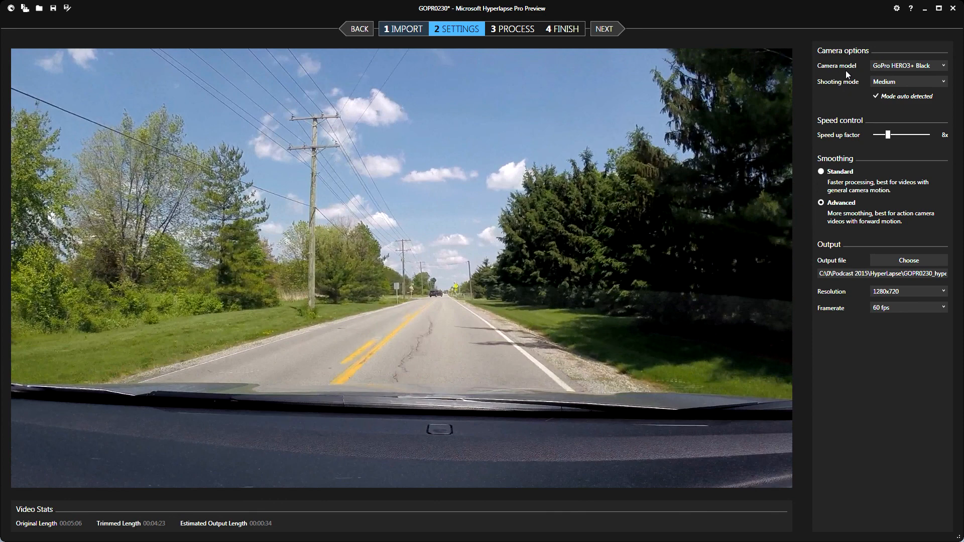
mouse_move(855, 90)
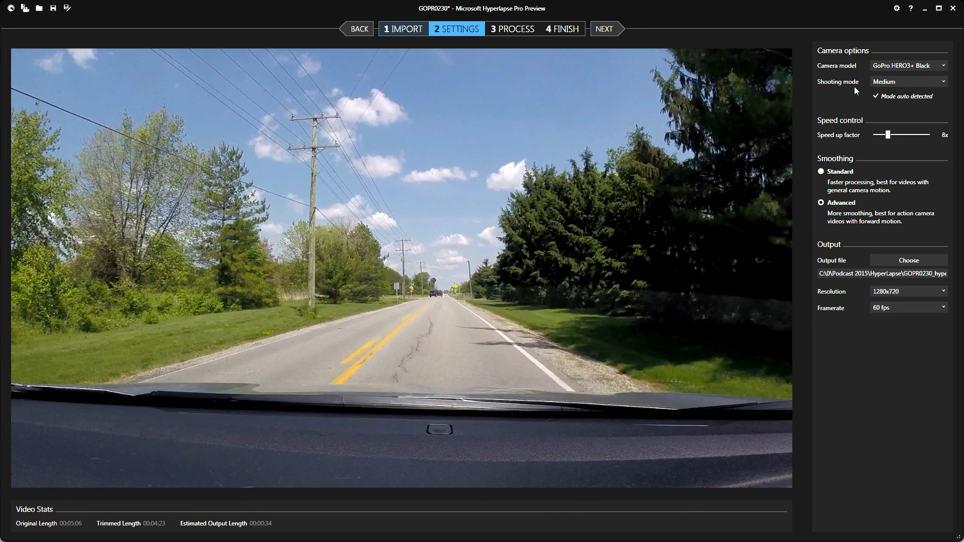
mouse_move(851, 79)
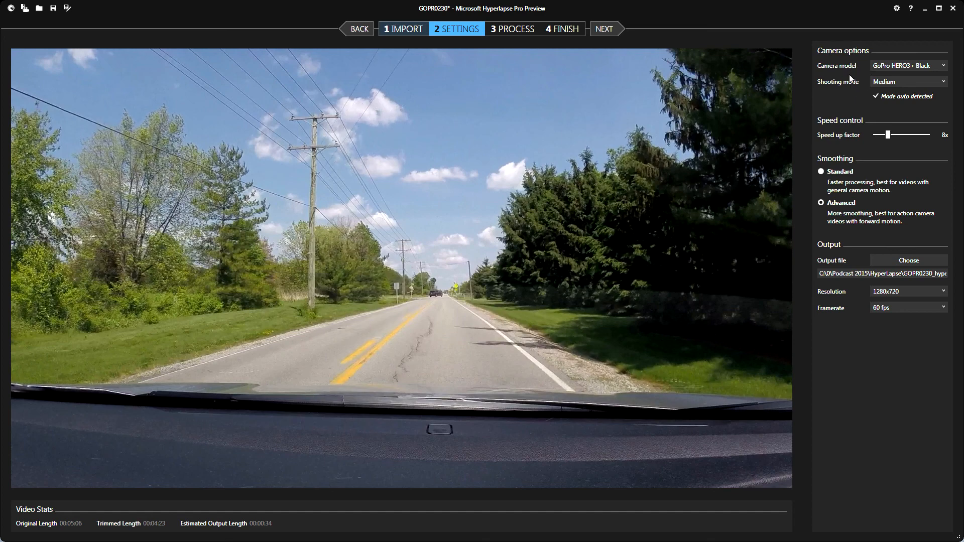
mouse_move(861, 141)
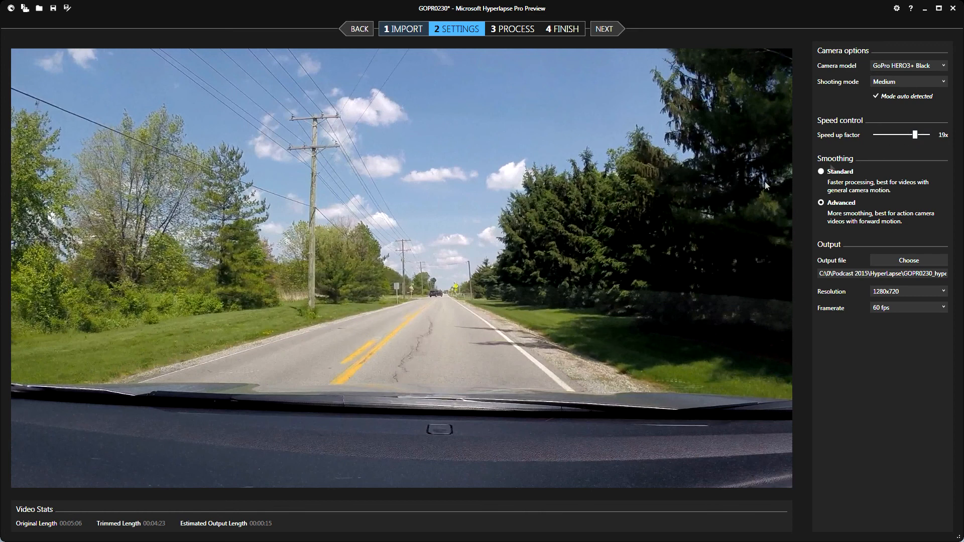
mouse_move(204, 519)
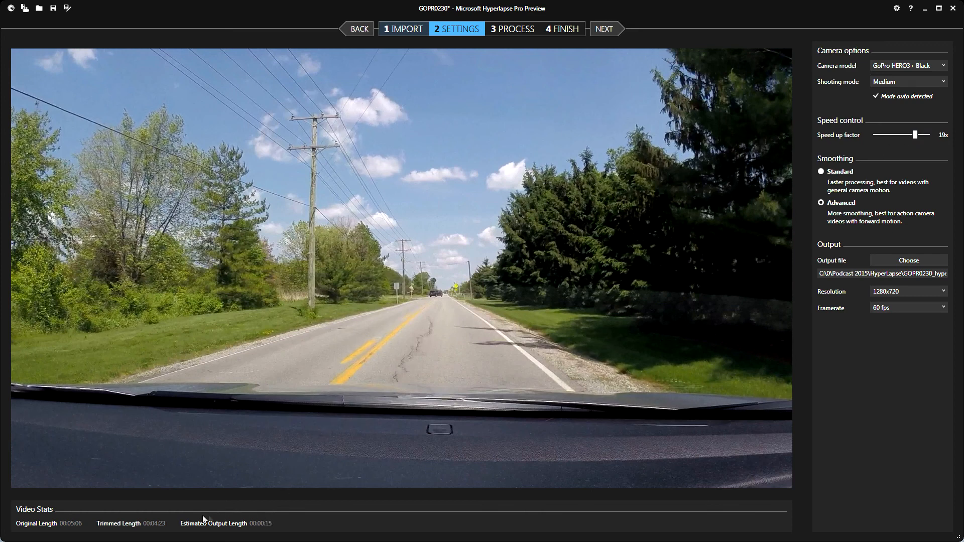
mouse_move(76, 530)
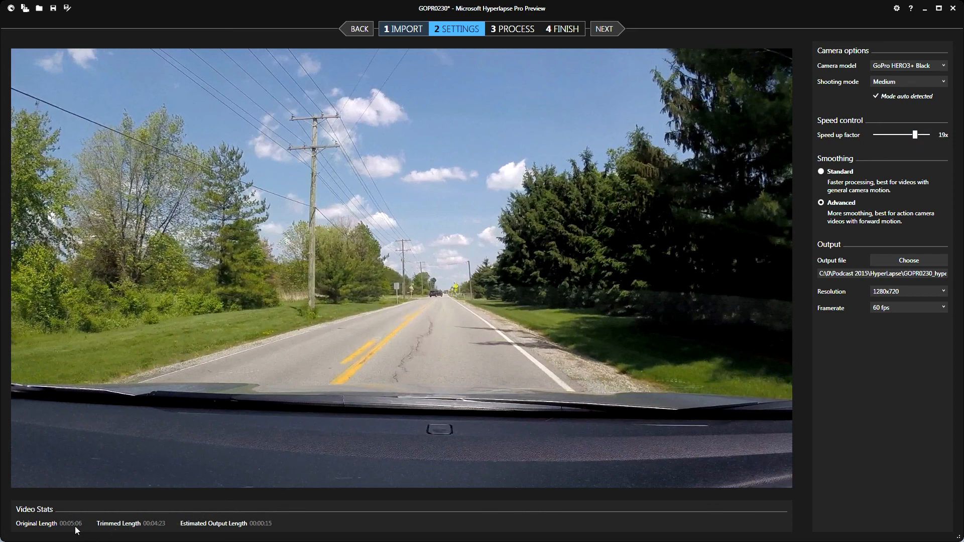
mouse_move(155, 531)
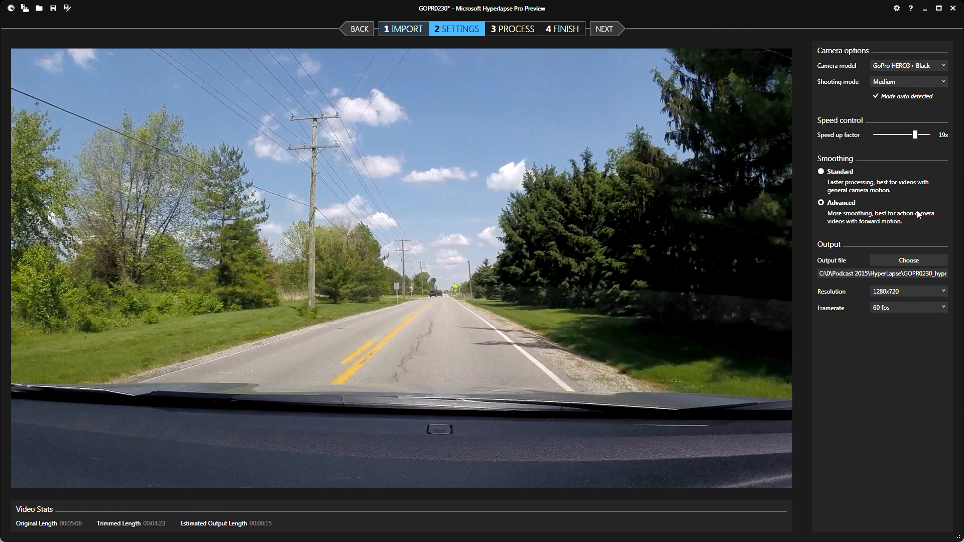
mouse_move(904, 269)
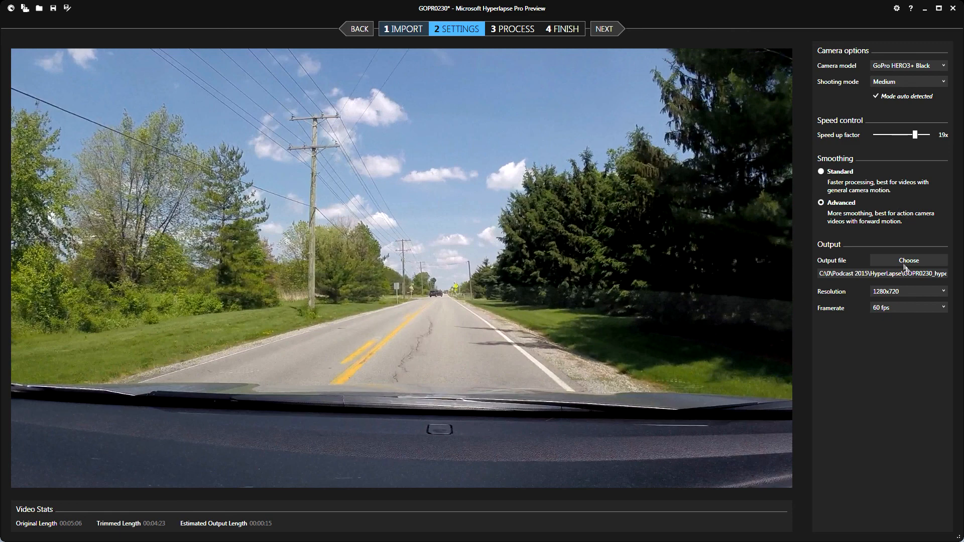
Choose 1920x1080 as the output resolution, keeping 60 fps
click(907, 291)
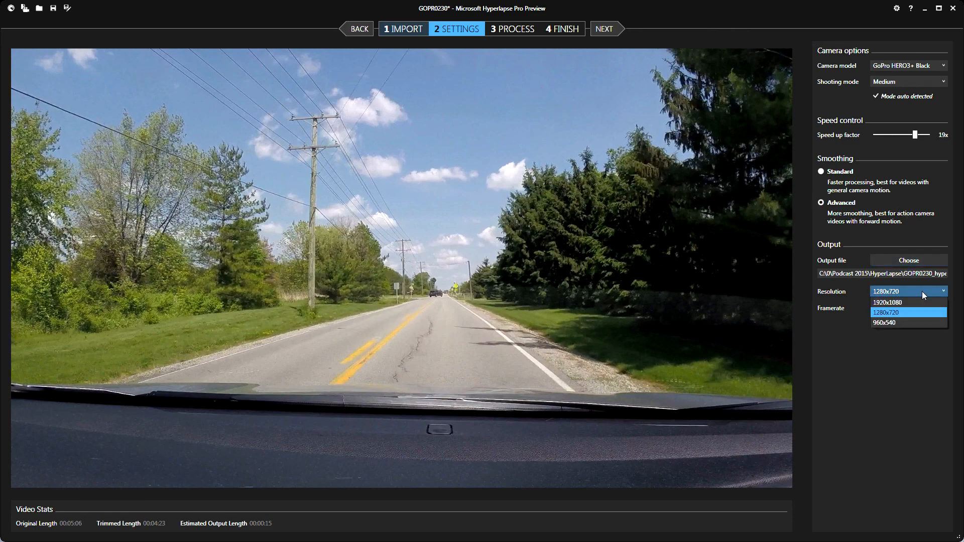
click(886, 302)
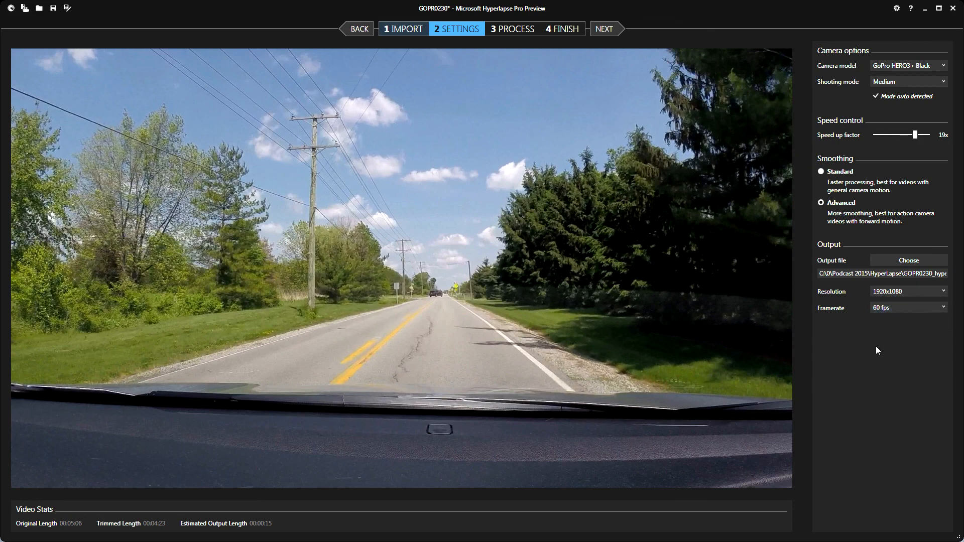
mouse_move(771, 176)
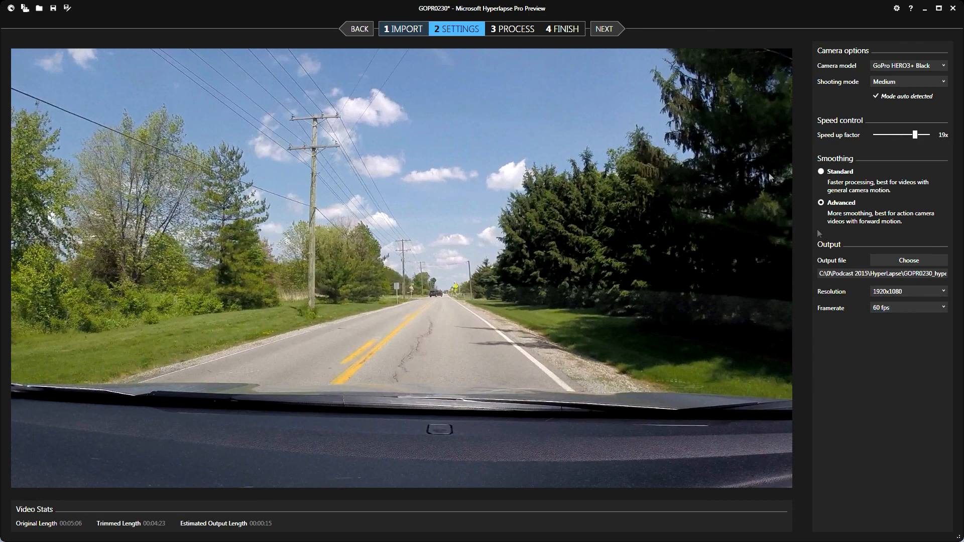
mouse_move(605, 29)
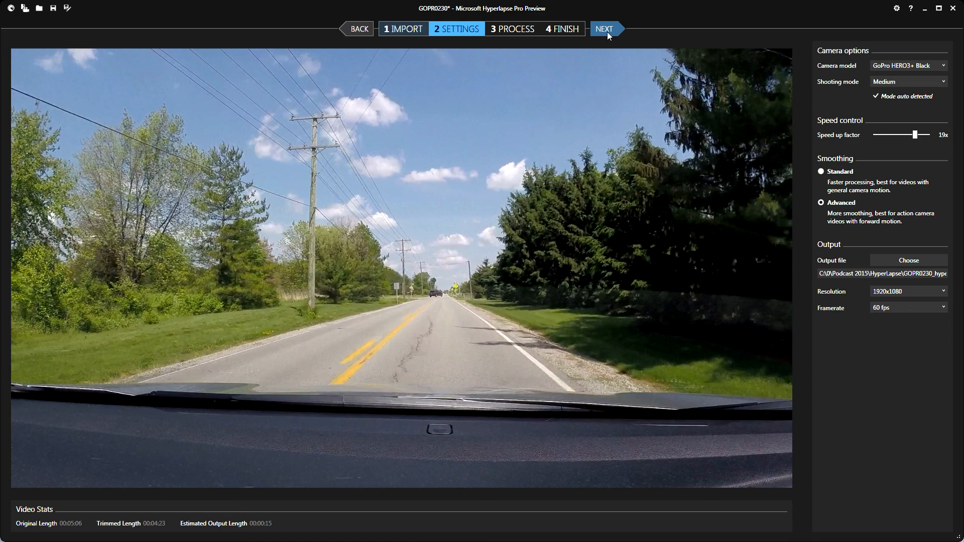
Proceed to the Process step and show the finished tree-lined road hyperlapse
click(604, 29)
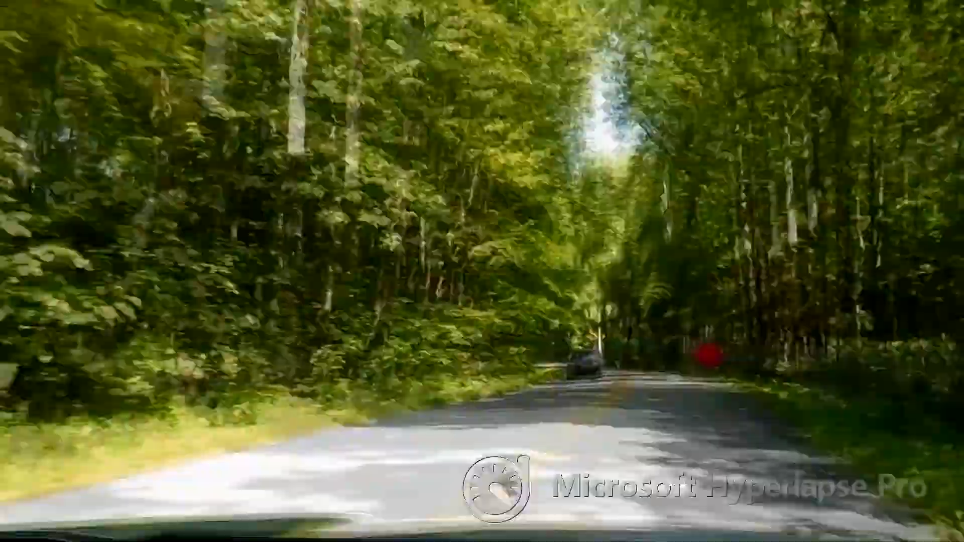